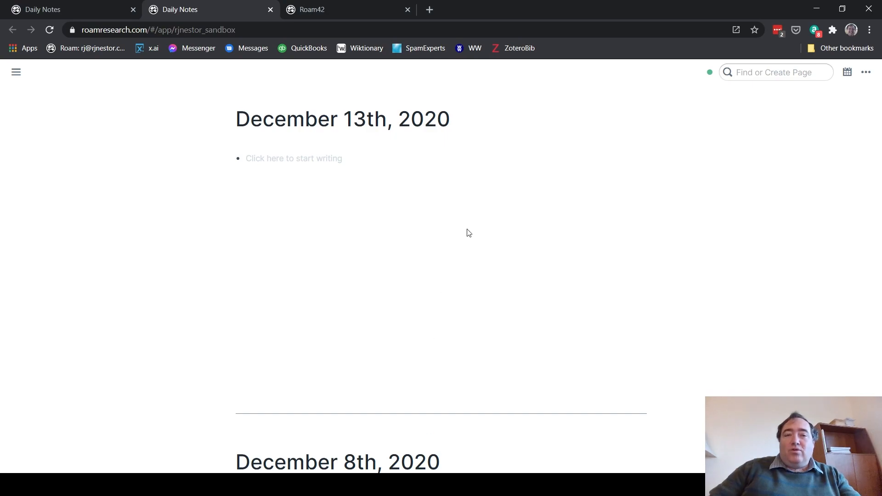
pyautogui.moveTo(438, 188)
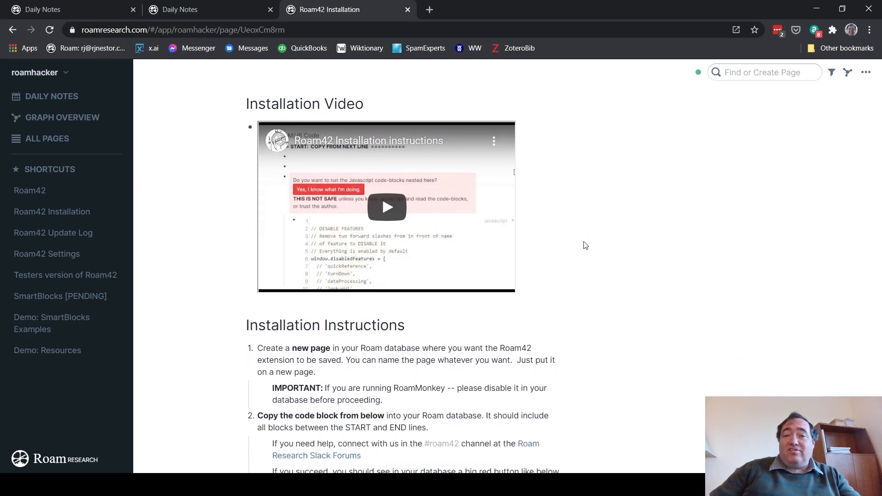
# Scroll through the Testers version of Roam42 installation instructions and code
pyautogui.scroll(-3)
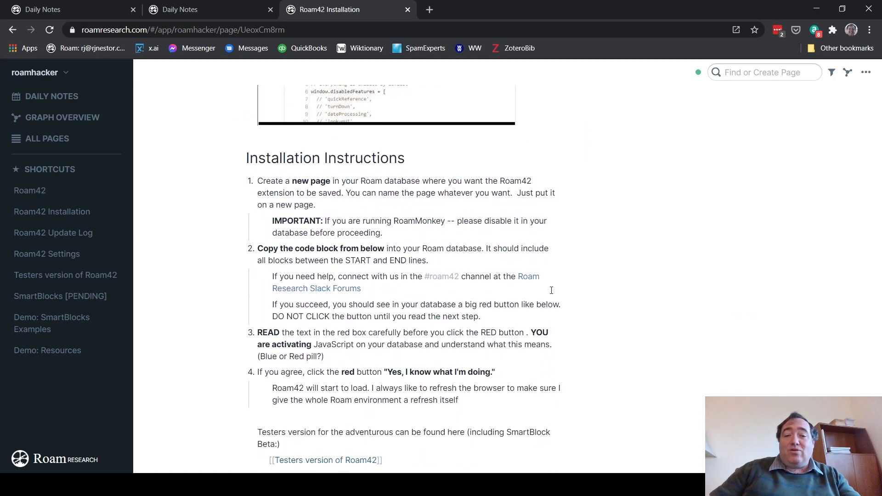
pyautogui.scroll(-3)
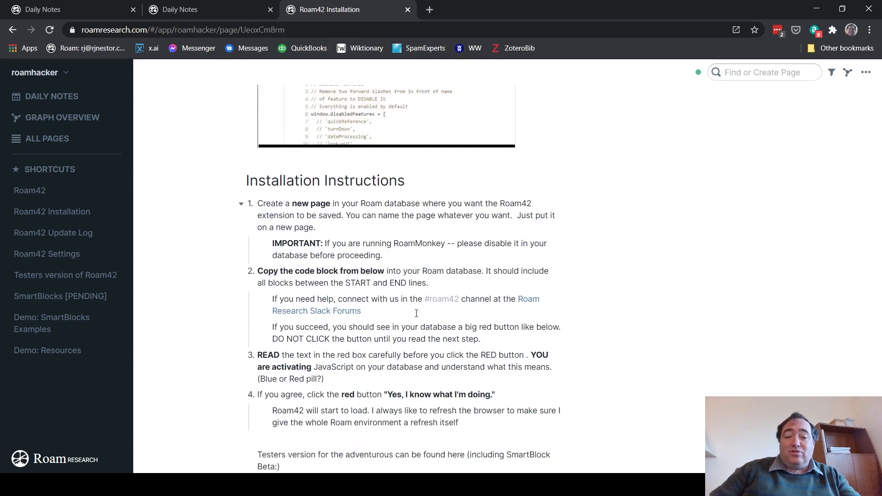
pyautogui.scroll(-3)
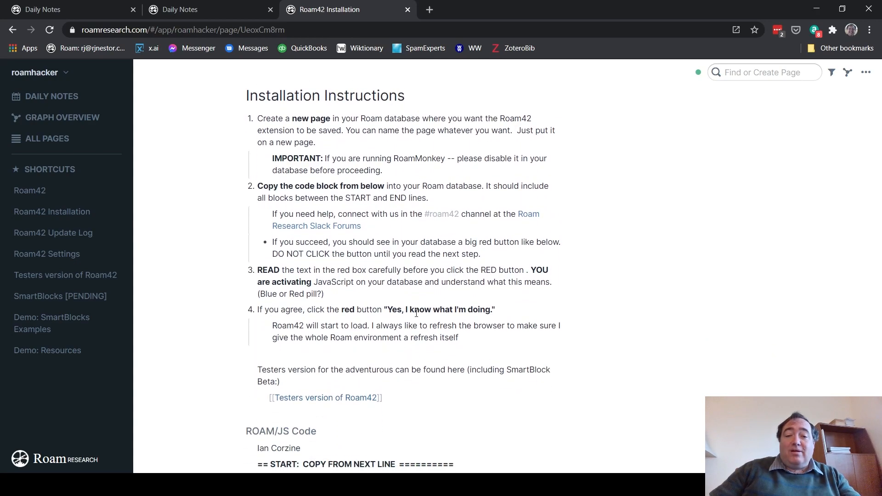
pyautogui.scroll(-3)
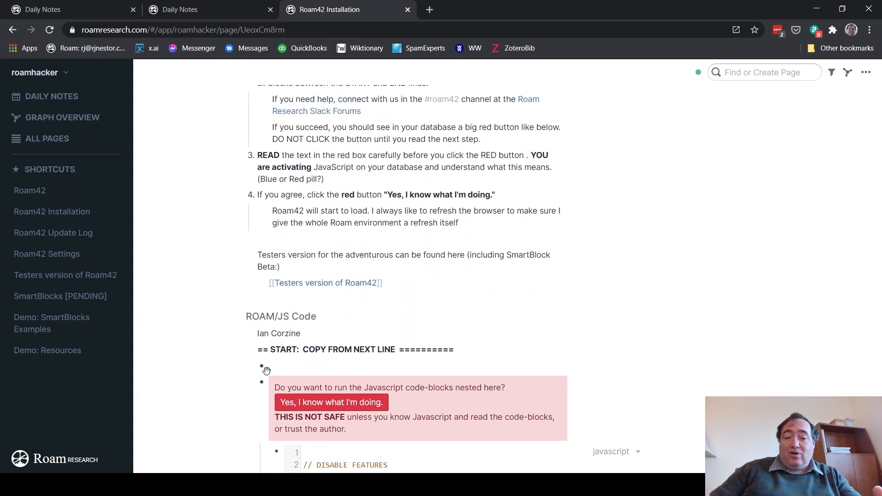
pyautogui.scroll(-3)
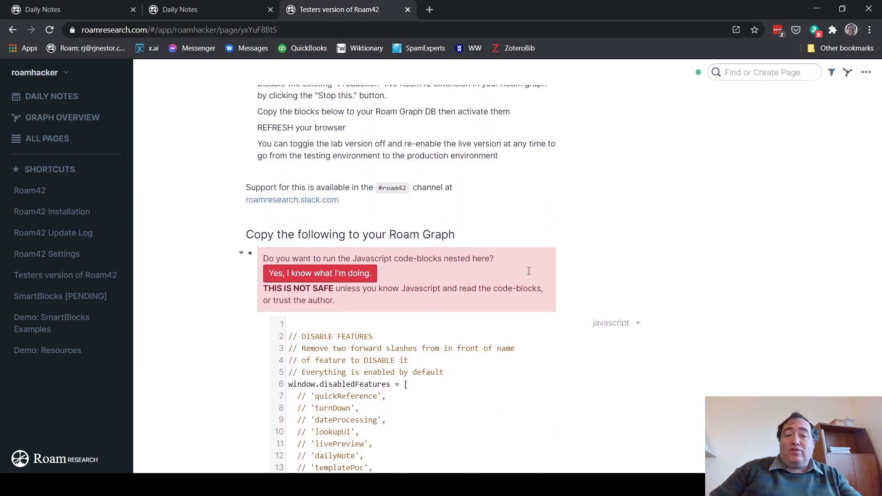
pyautogui.scroll(-3)
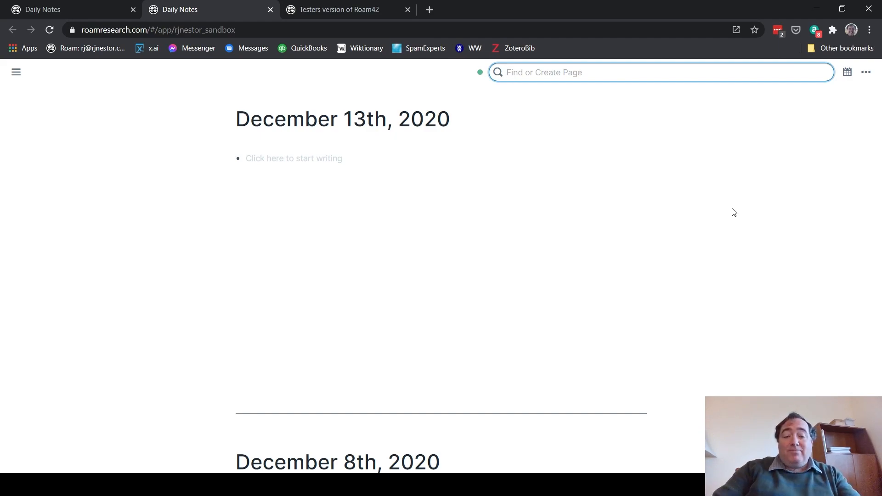
# Create the 'Roam42 js' page, then return to the Testers version of Roam42 tab
pyautogui.write('Roam')
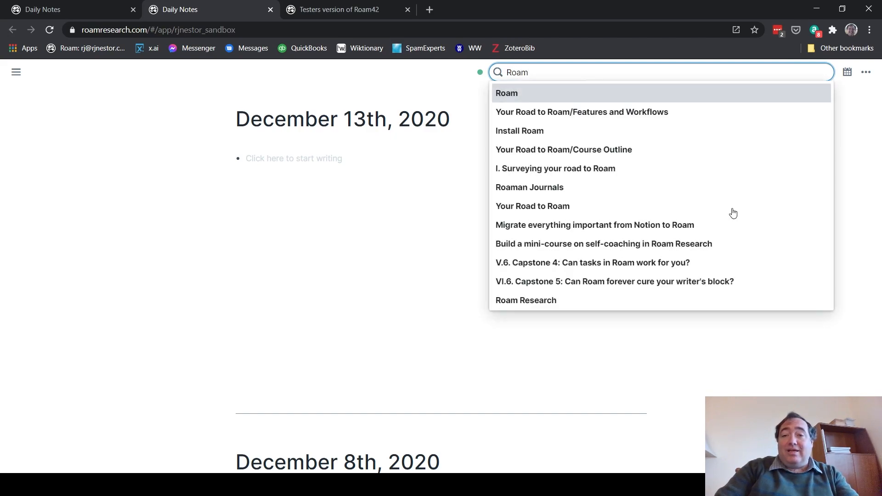
pyautogui.write('42')
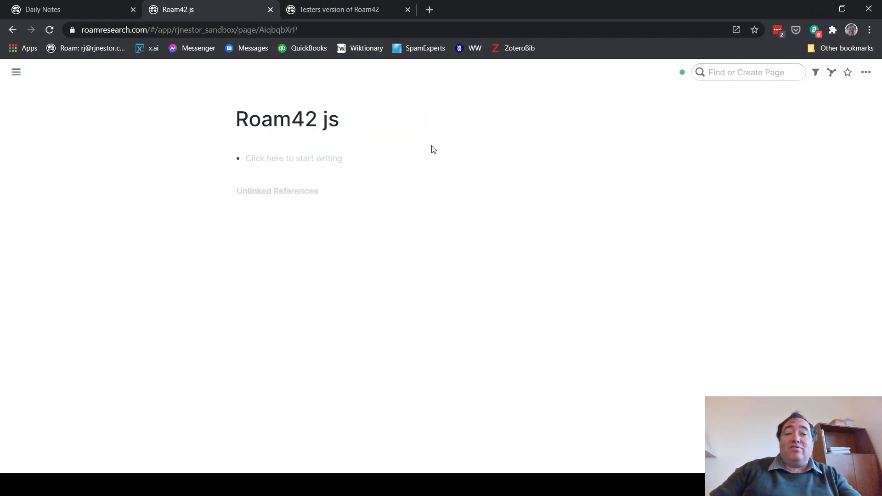
pyautogui.click(337, 9)
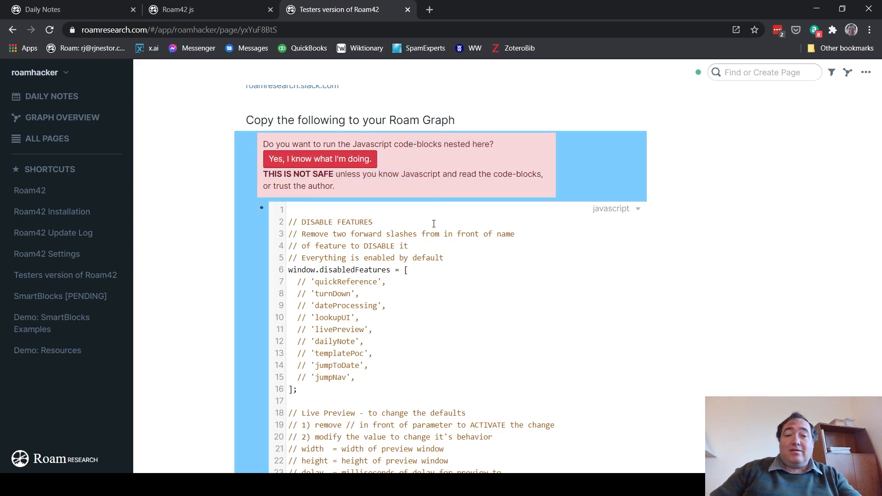
# Scroll to the tester code blocks under 'Copy the following to your Roam Graph'
pyautogui.scroll(-3)
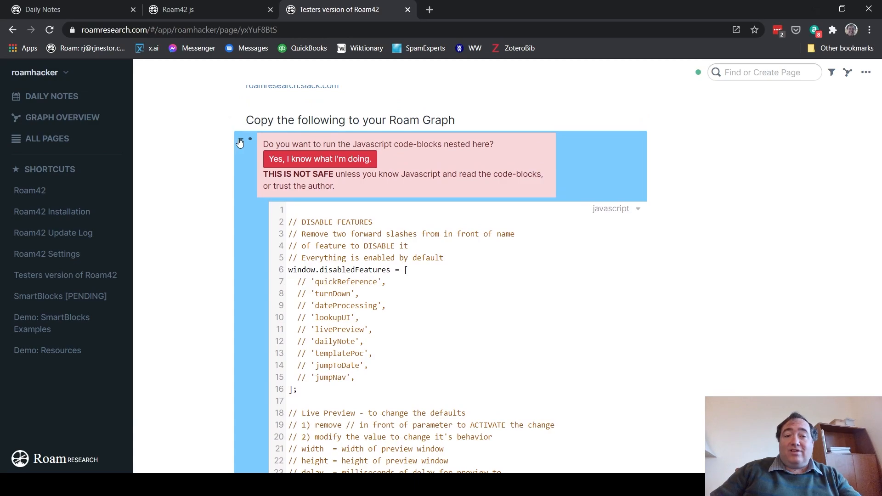
pyautogui.scroll(-3)
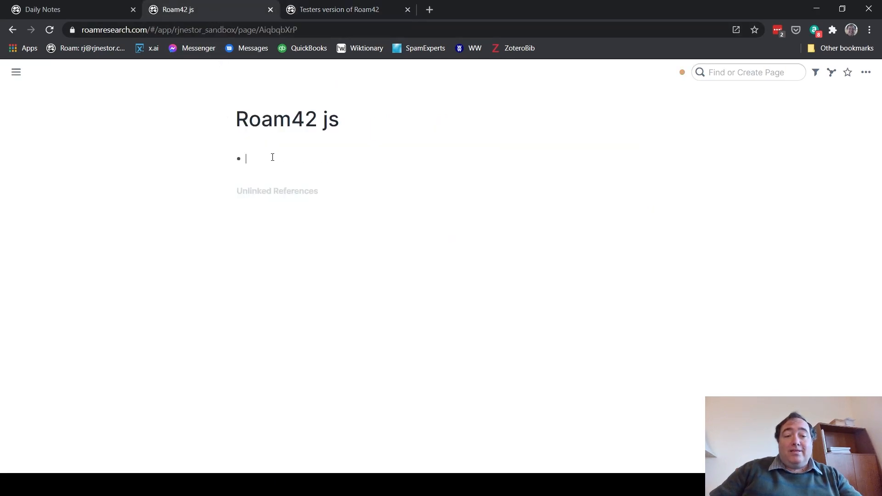
# Add a {{[[roam/js]]}} block with the tester JavaScript pasted beneath it
pyautogui.write('{{[[roam/js]]}}}')
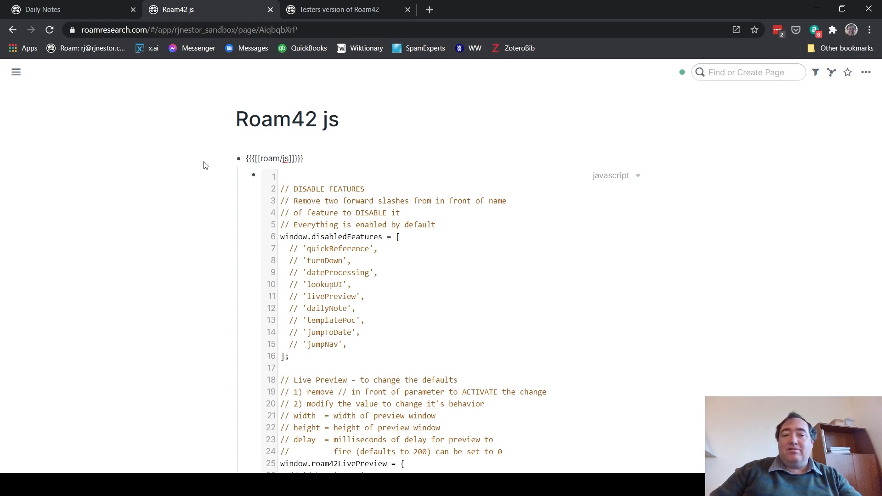
pyautogui.click(275, 158)
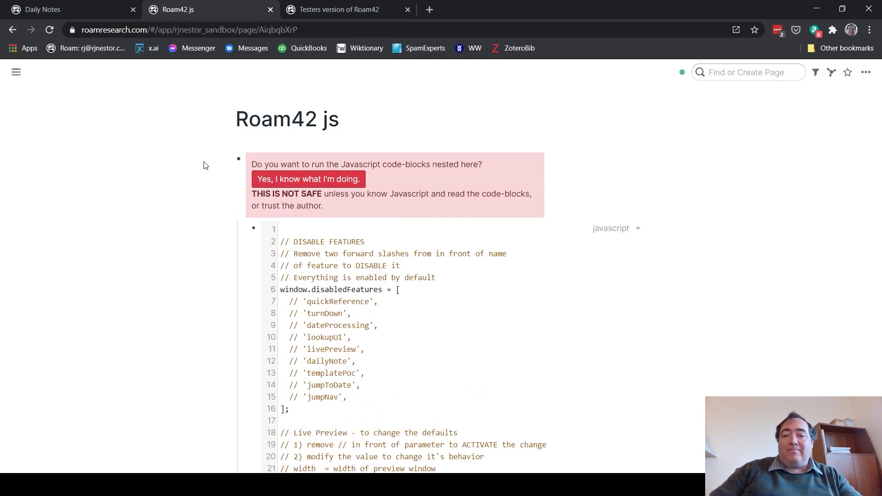
pyautogui.scroll(-3)
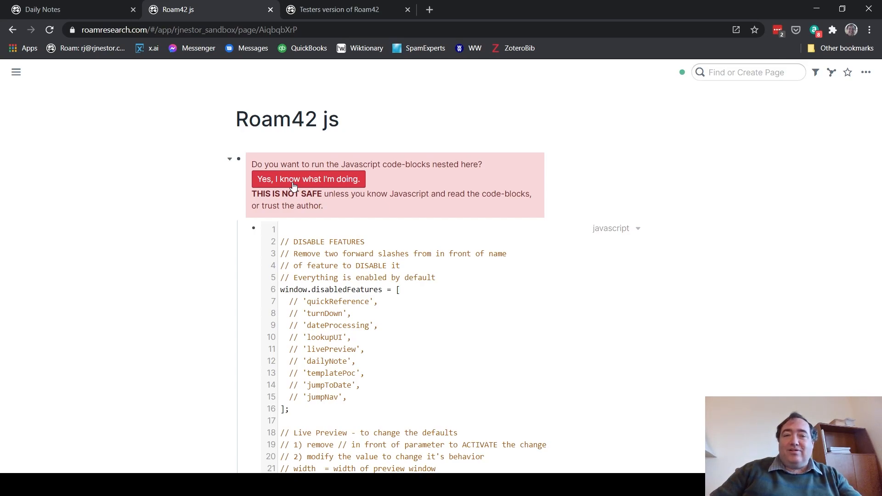
# Allow the roam/js code to run, reload Roam, and try Jump to Date42
pyautogui.click(308, 178)
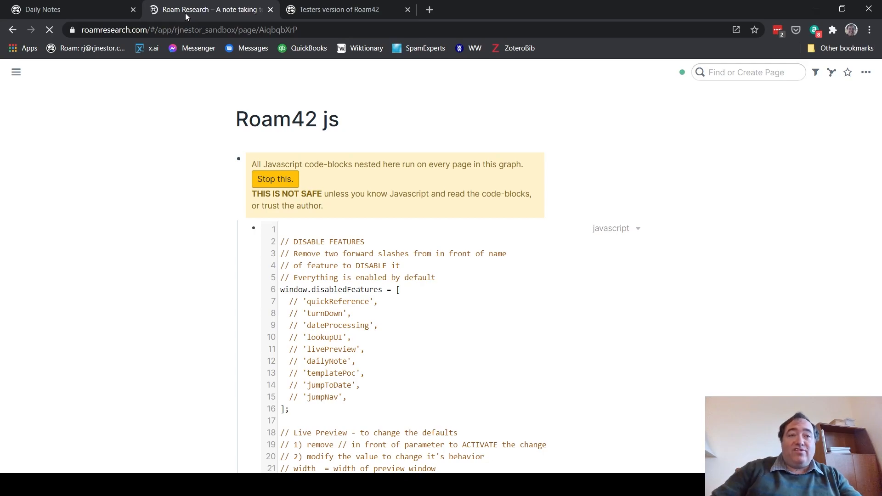
pyautogui.click(50, 29)
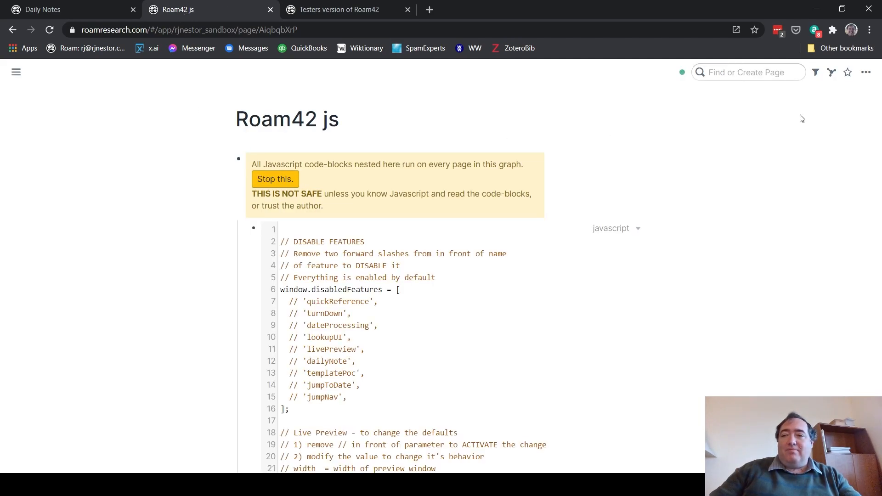
pyautogui.moveTo(815, 103)
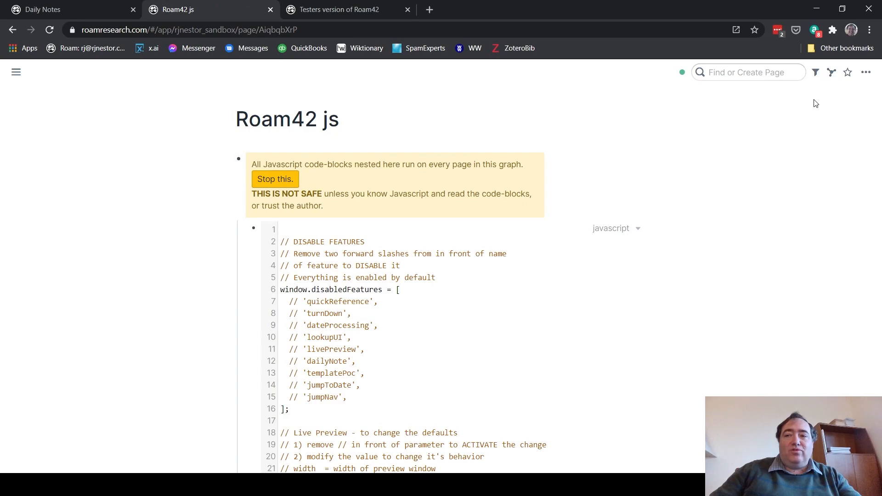
pyautogui.moveTo(812, 88)
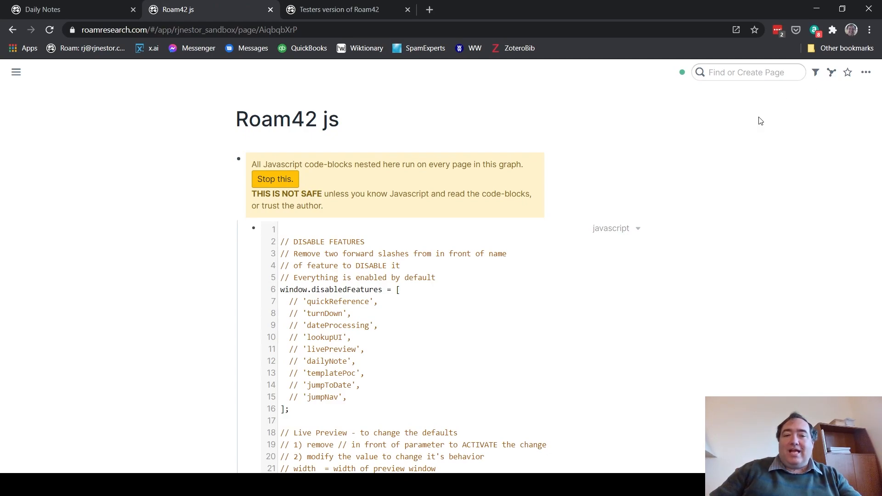
pyautogui.moveTo(866, 72)
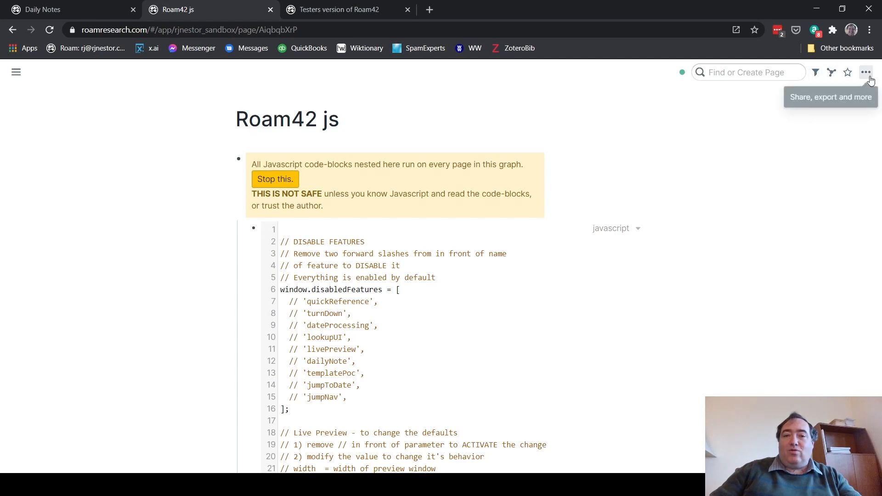
pyautogui.moveTo(858, 144)
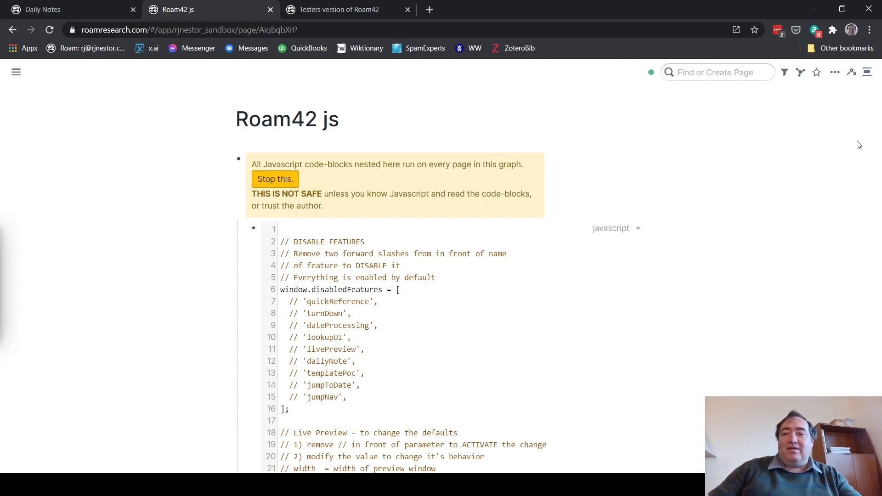
pyautogui.moveTo(850, 72)
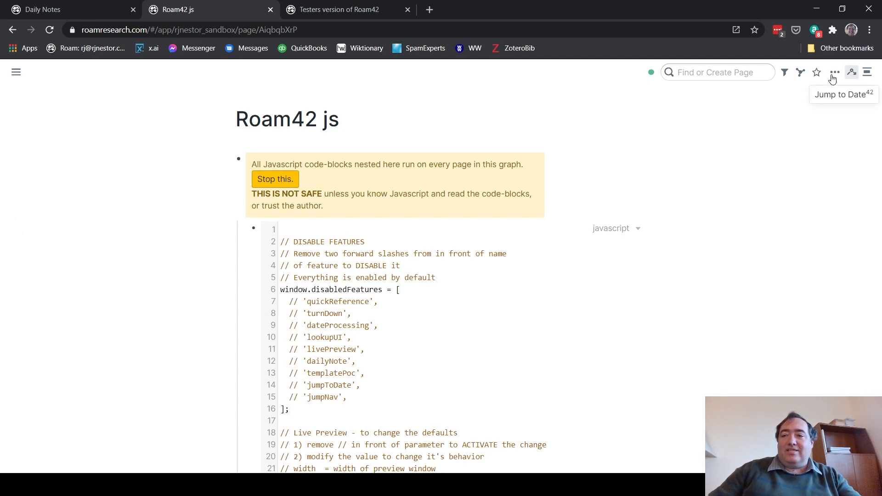
pyautogui.click(866, 72)
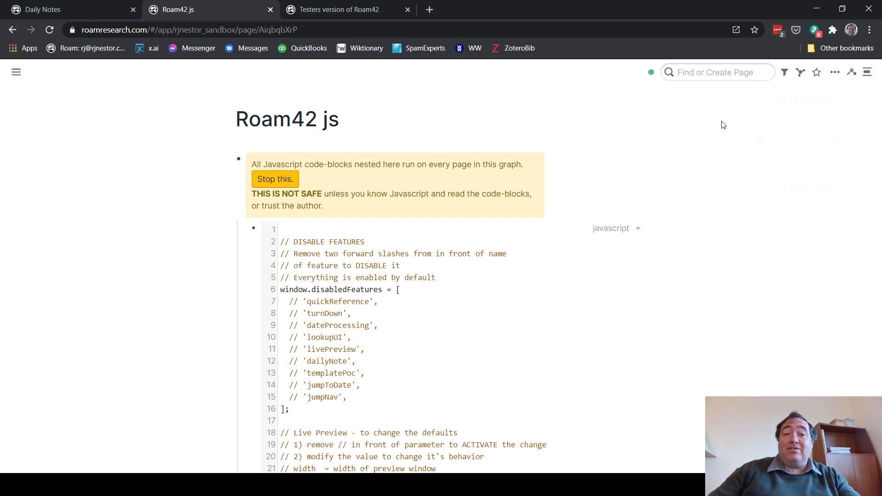
# Create the '42SmartBlock' page via sidebar search and start its first block
pyautogui.click(16, 72)
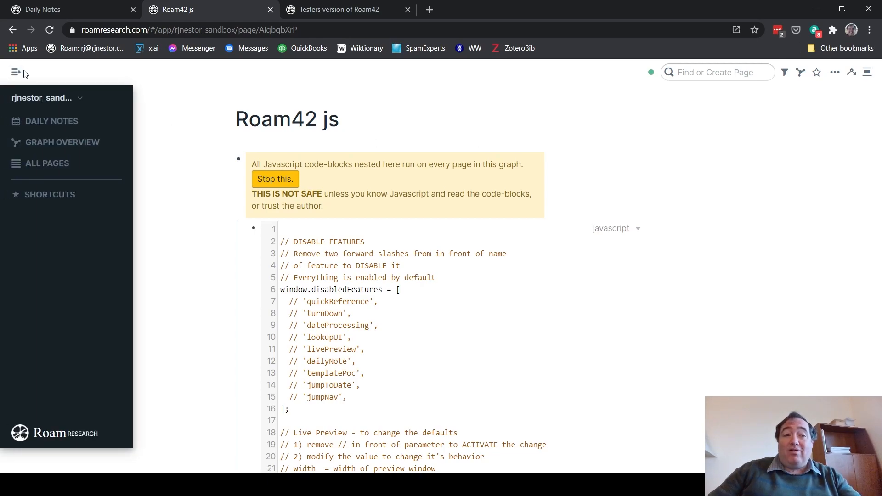
pyautogui.click(15, 72)
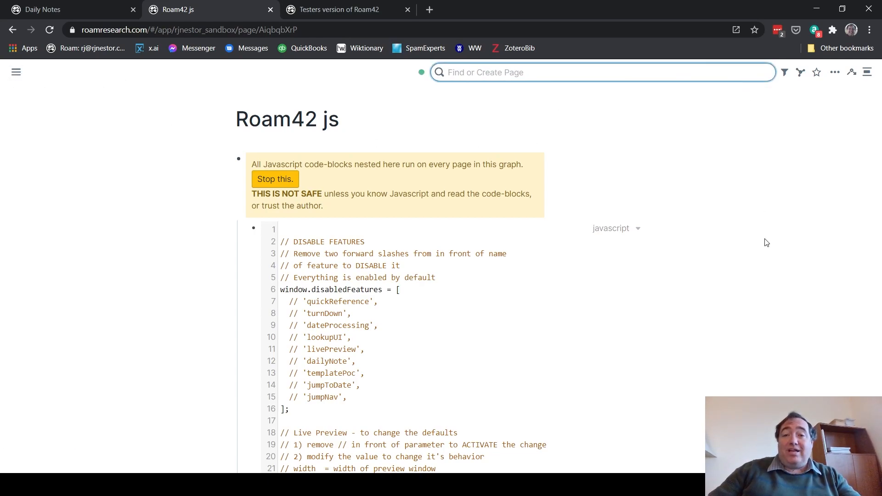
pyautogui.write('42S')
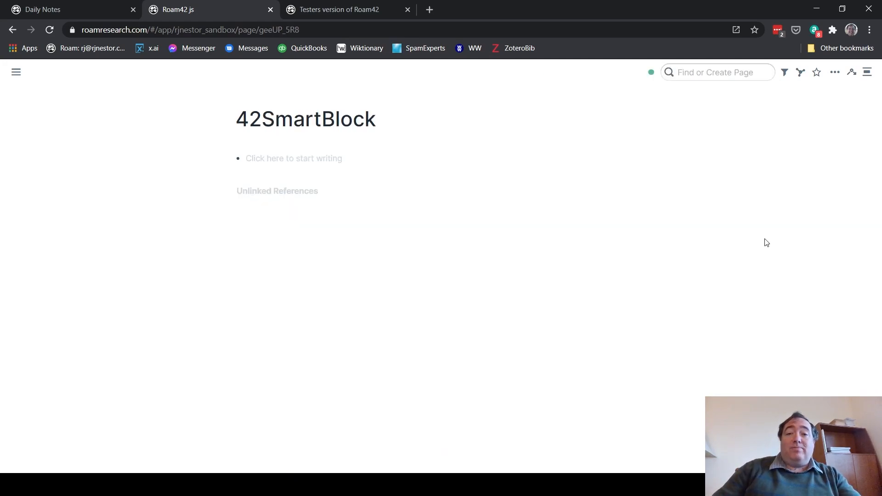
pyautogui.click(293, 158)
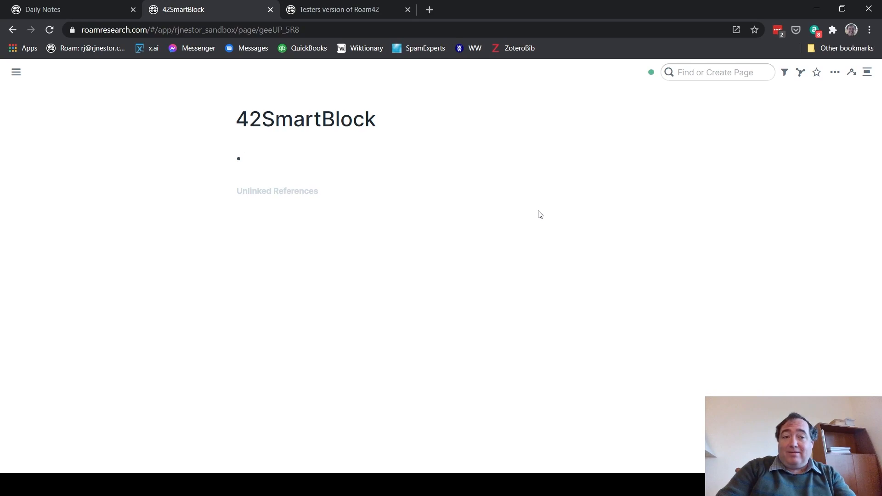
# Write a '#42SmartBlock Test' block, choosing the tag from autocomplete
pyautogui.write('#')
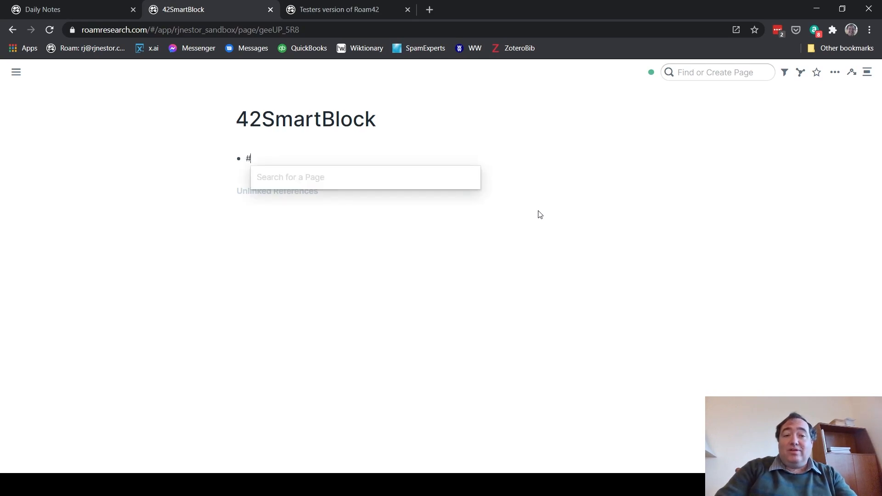
pyautogui.write('42')
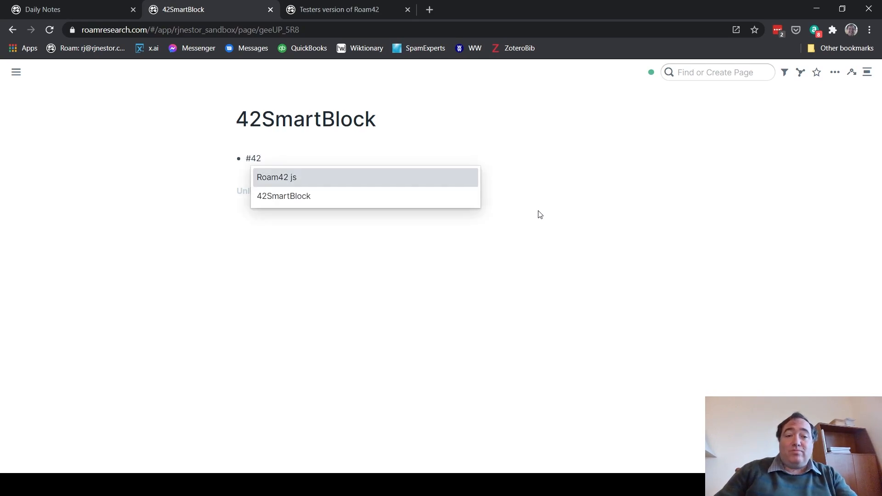
pyautogui.click(284, 195)
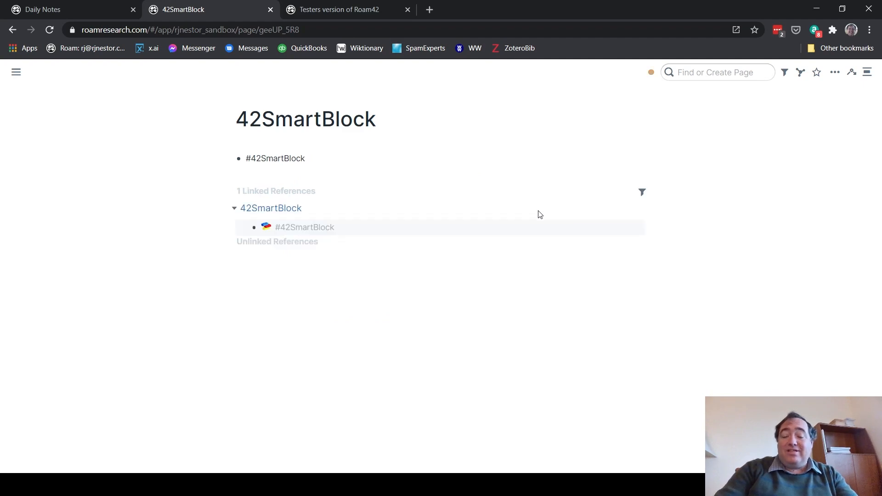
pyautogui.write('Test')
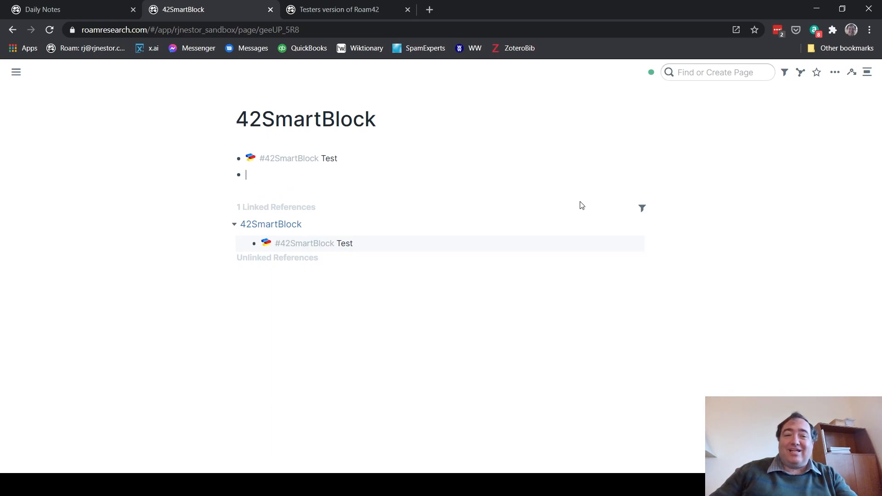
pyautogui.moveTo(804, 237)
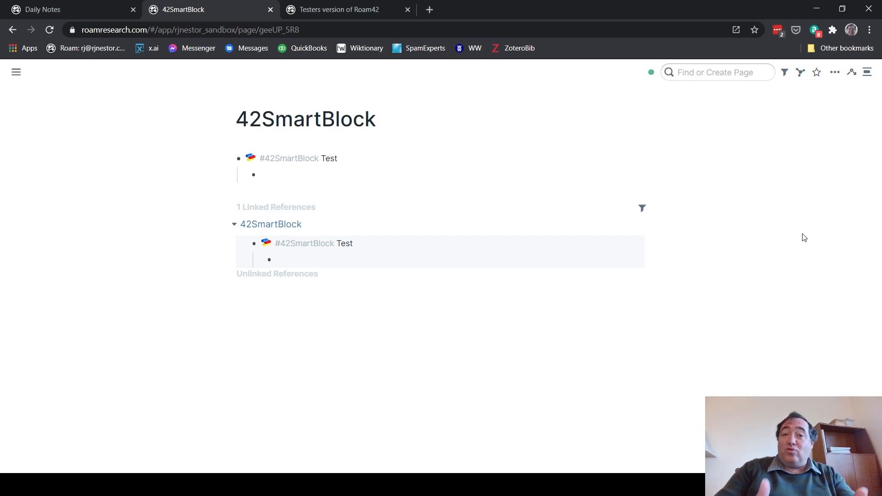
# Nest the lines 'Testing this' and 'Here's our test' under that block
pyautogui.click(260, 175)
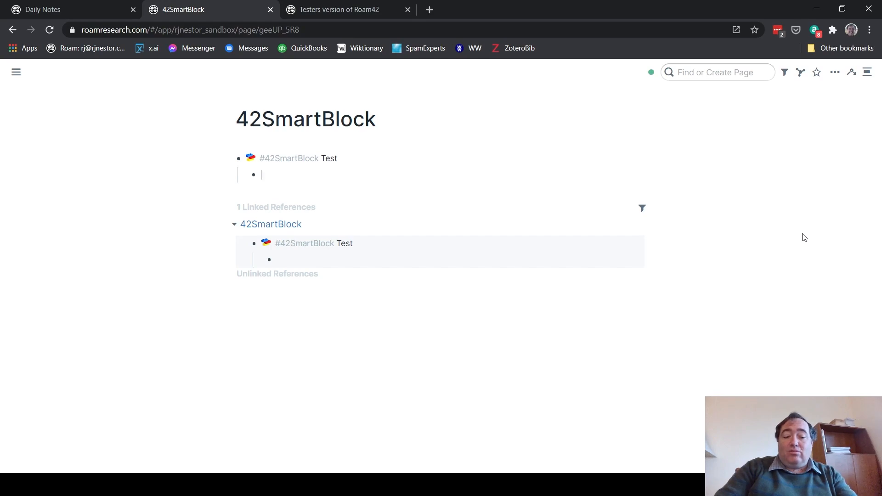
pyautogui.write('Testing this')
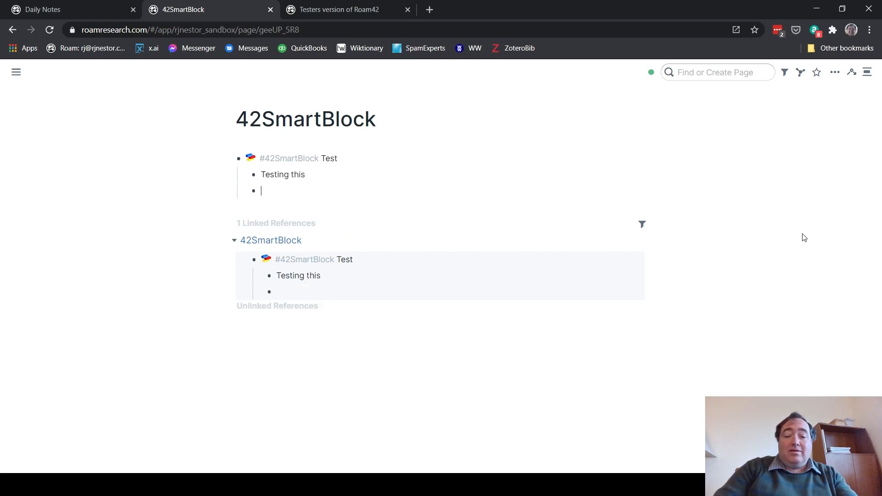
pyautogui.write("Here's ao")
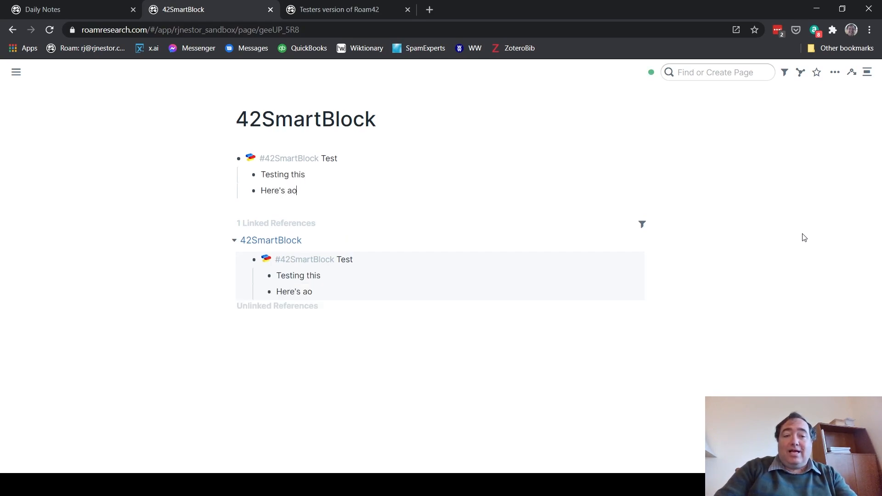
pyautogui.write('ur test')
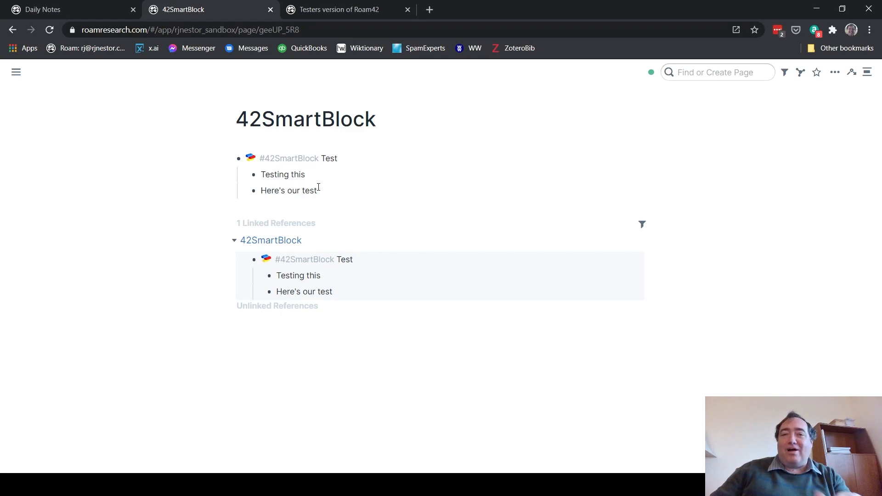
pyautogui.click(15, 72)
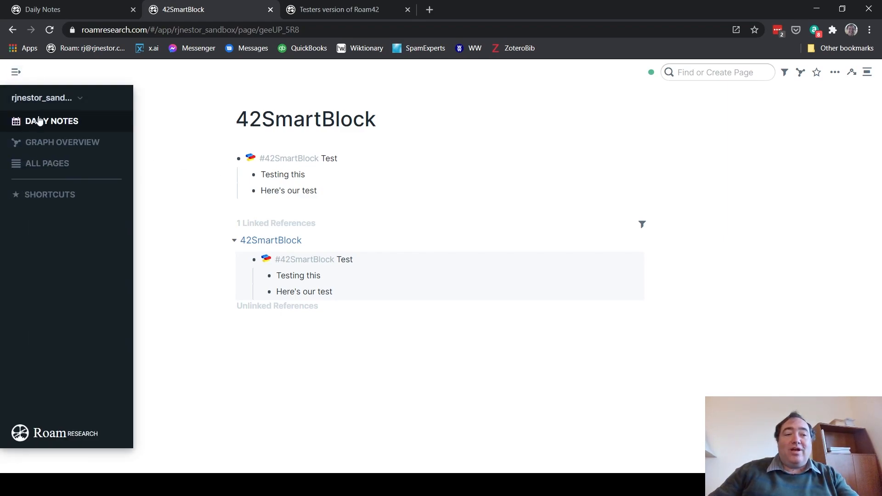
# Run the #42SmartBlock Test SmartBlock in the December 13th, 2020 daily note's block
pyautogui.click(51, 121)
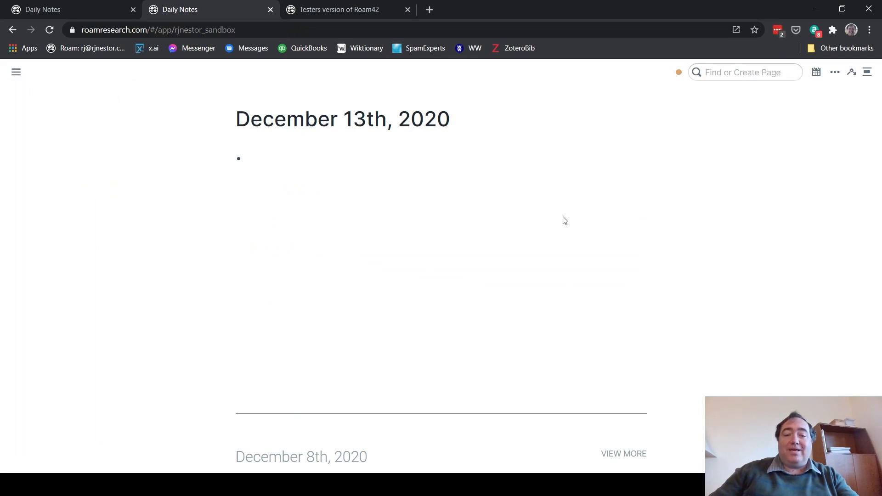
pyautogui.click(246, 158)
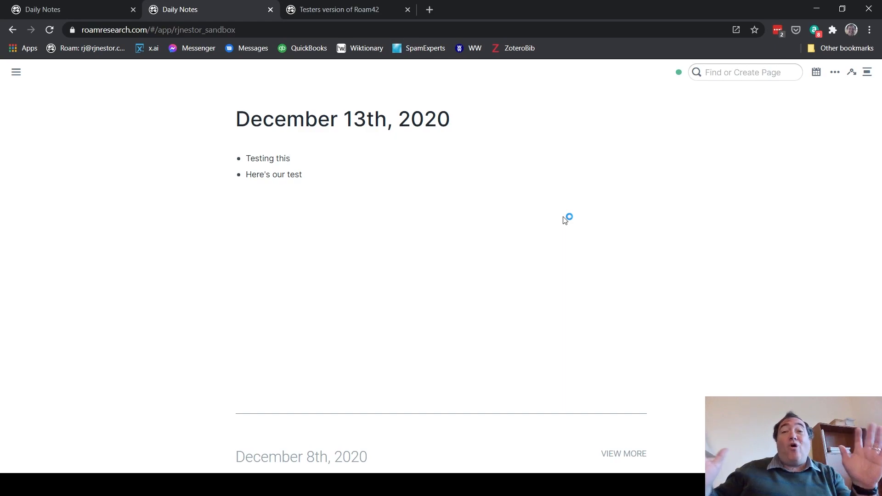
pyautogui.click(291, 158)
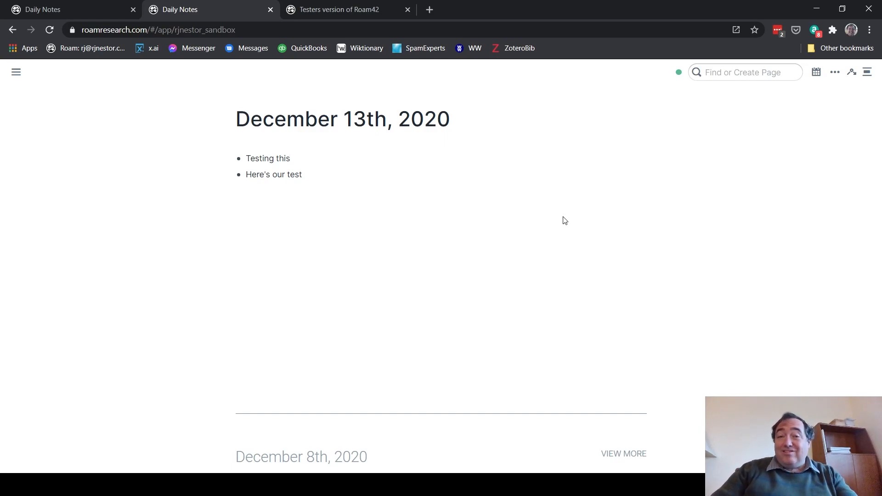
pyautogui.click(289, 158)
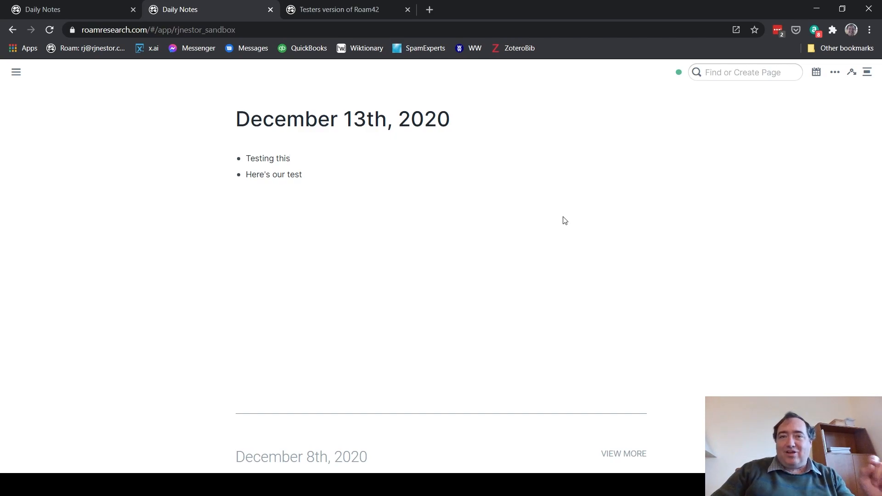
pyautogui.click(289, 158)
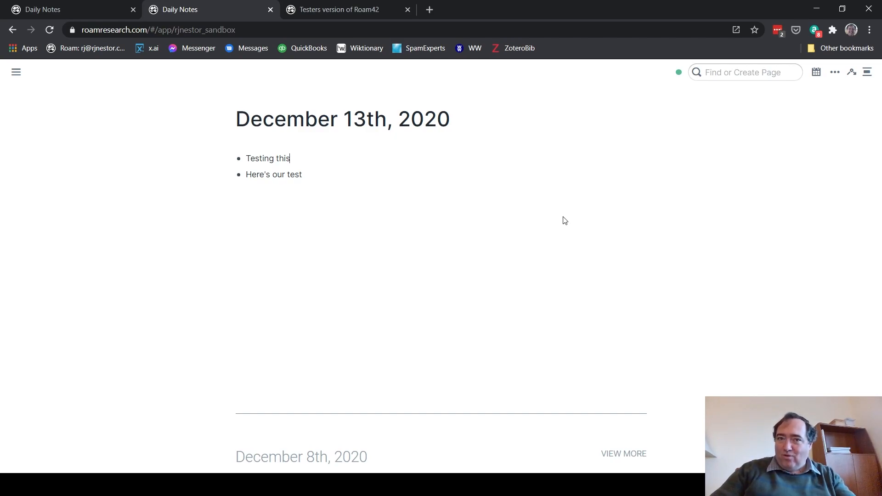